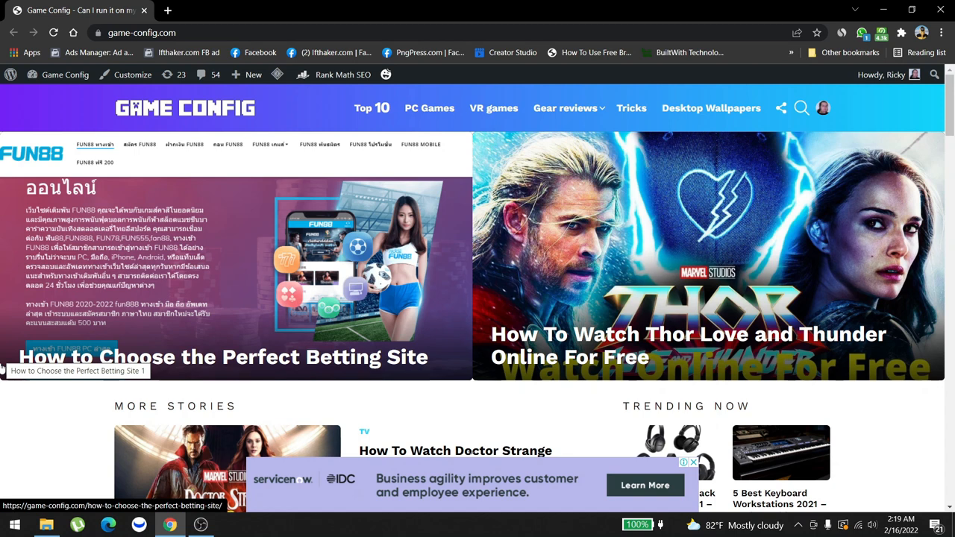
pyautogui.moveTo(24, 359)
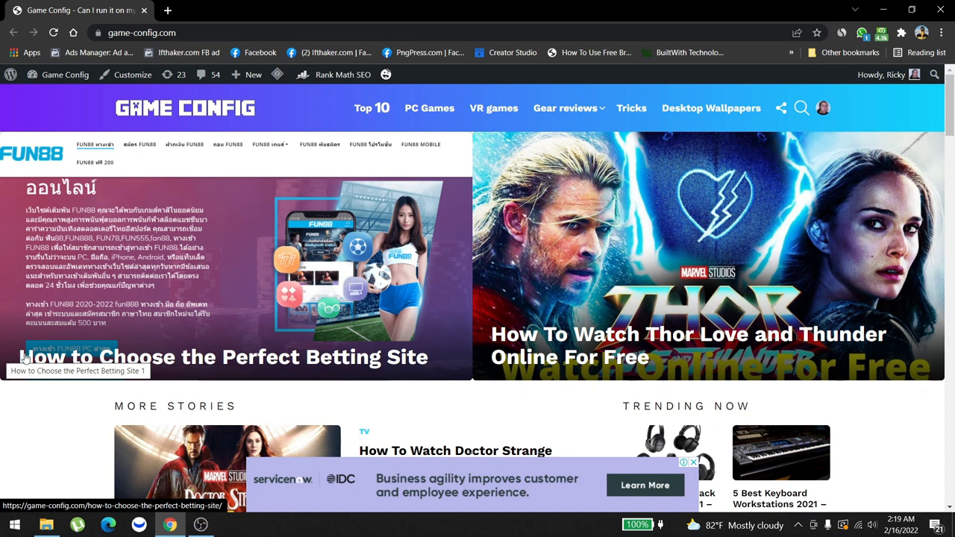
# Scroll past the homepage ads and load page 2 of older posts.
pyautogui.scroll(-3)
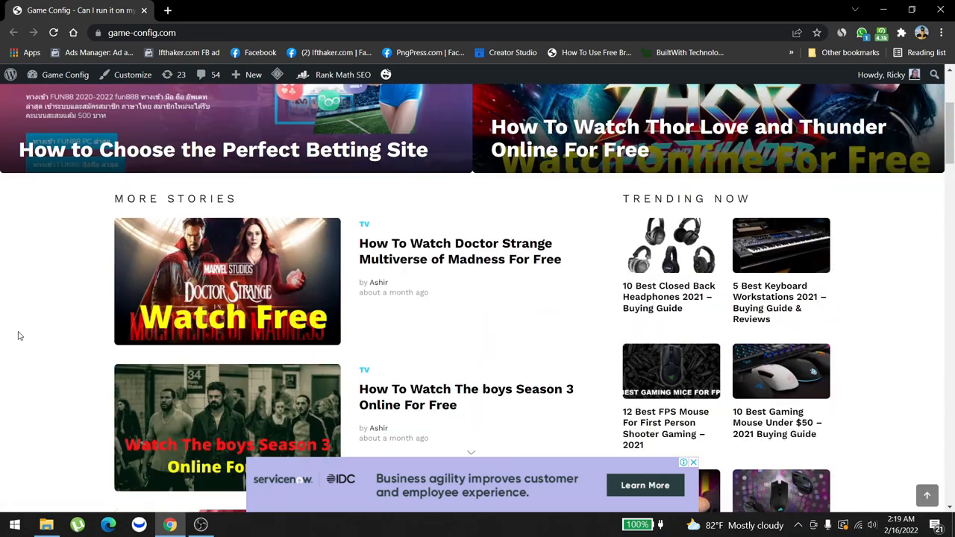
pyautogui.scroll(-3)
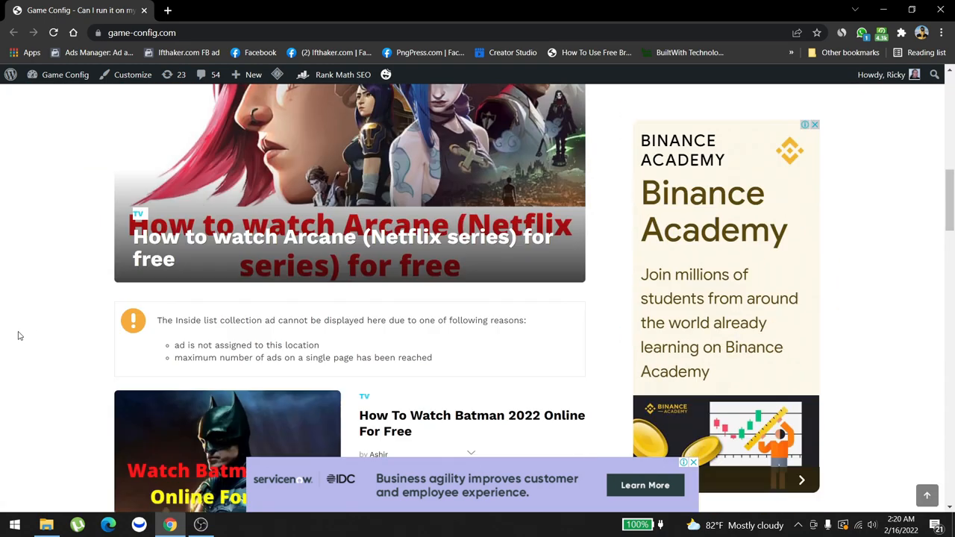
pyautogui.scroll(-3)
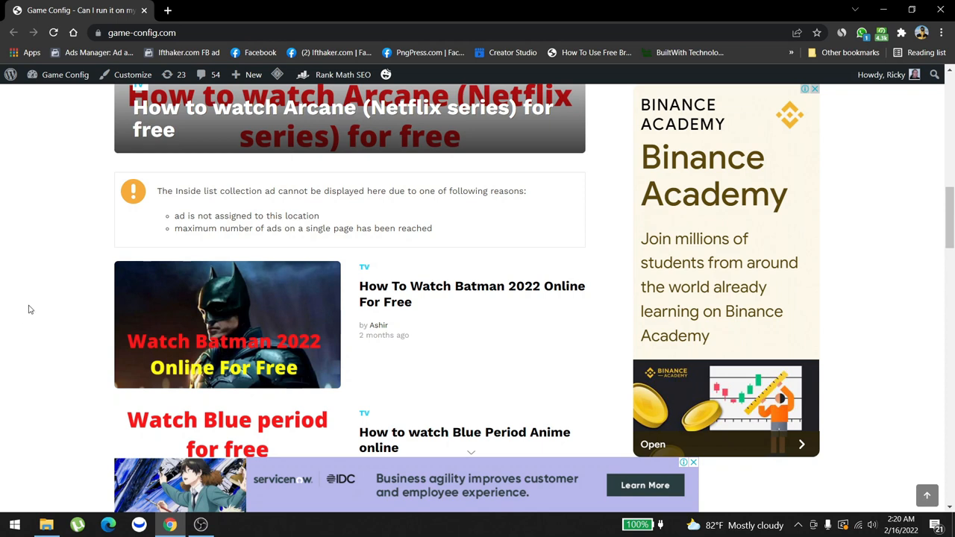
pyautogui.moveTo(75, 295)
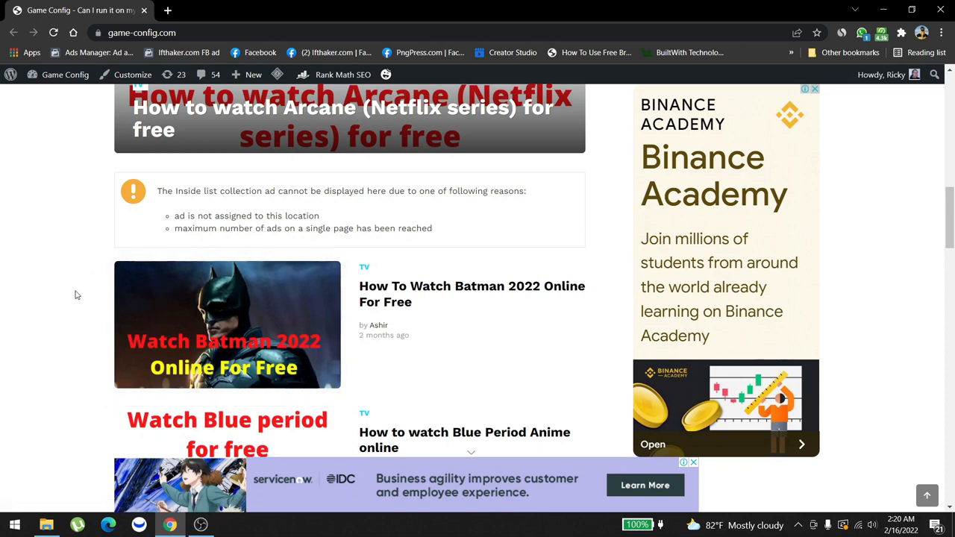
pyautogui.moveTo(401, 294)
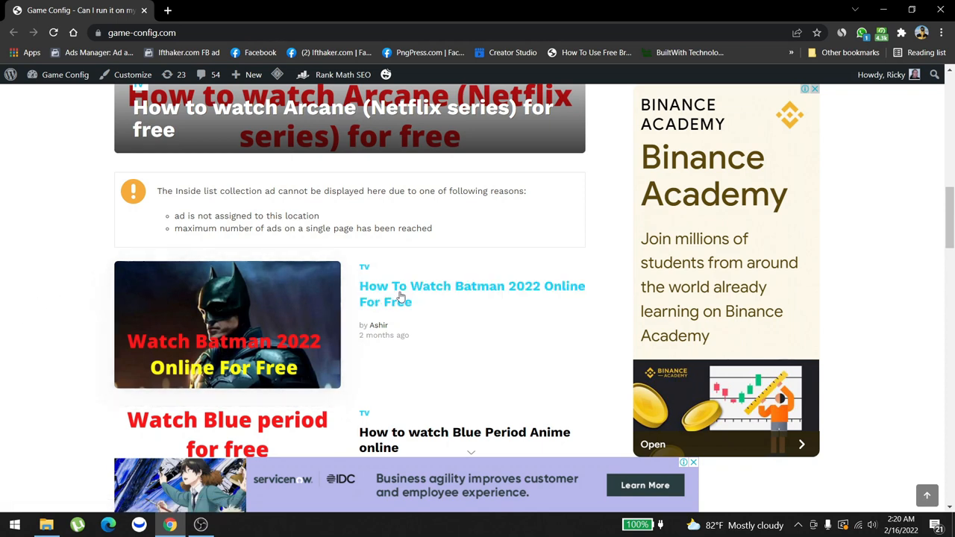
pyautogui.scroll(-3)
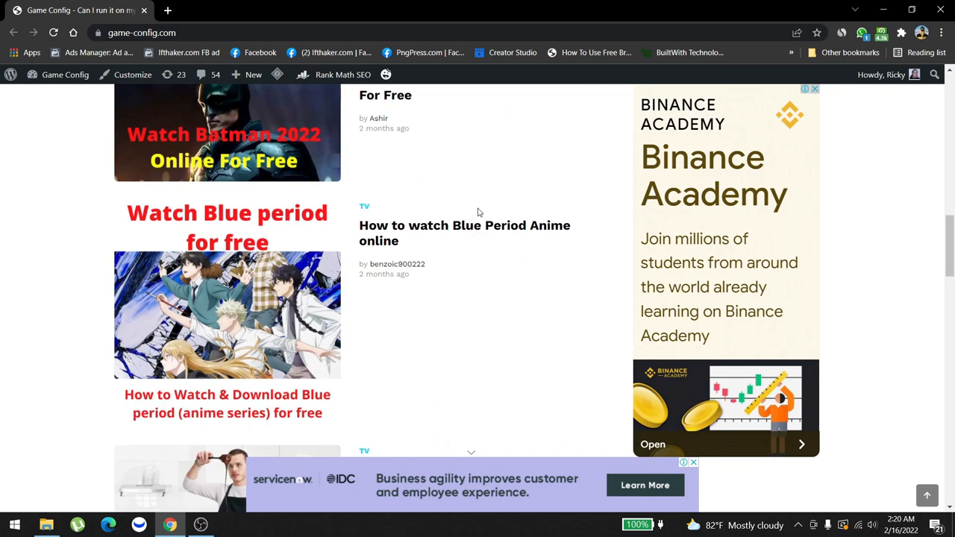
pyautogui.scroll(-3)
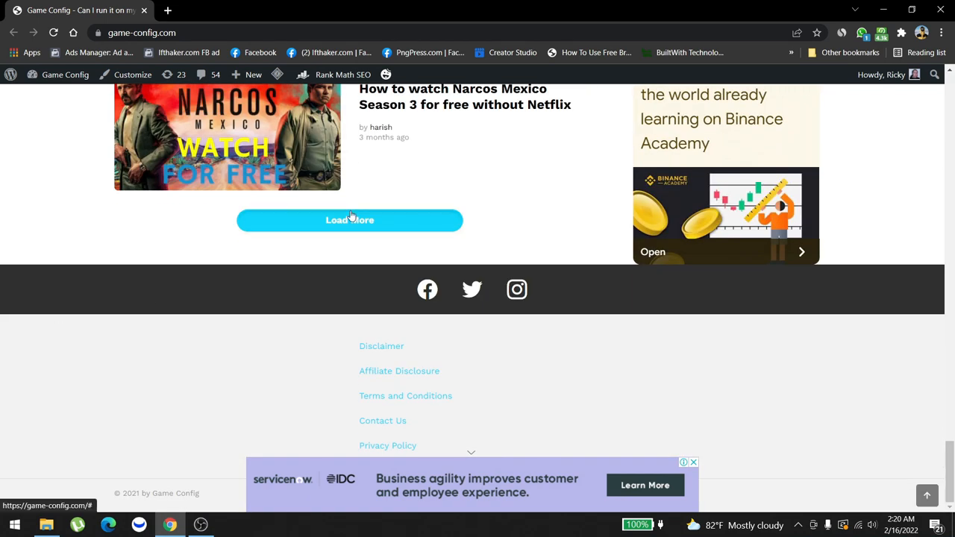
pyautogui.click(349, 220)
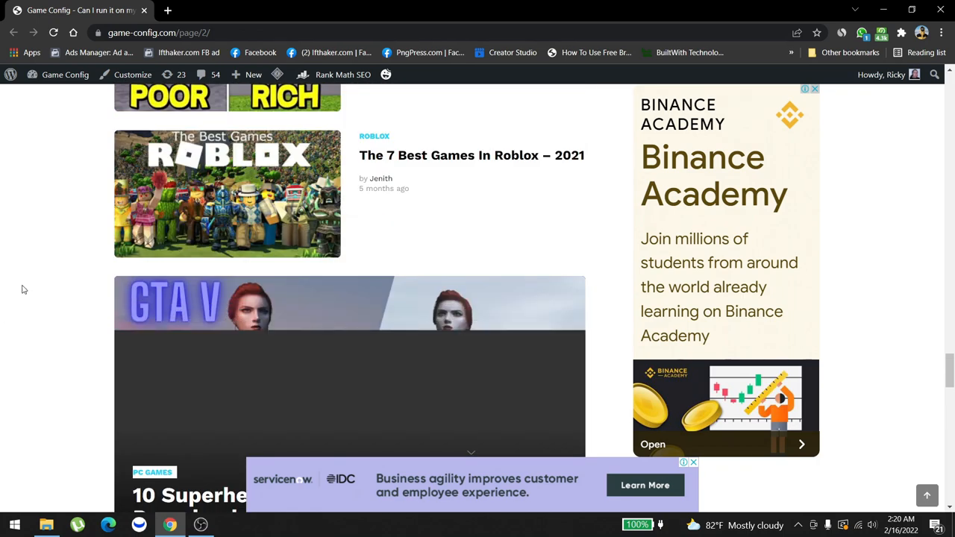
pyautogui.click(167, 9)
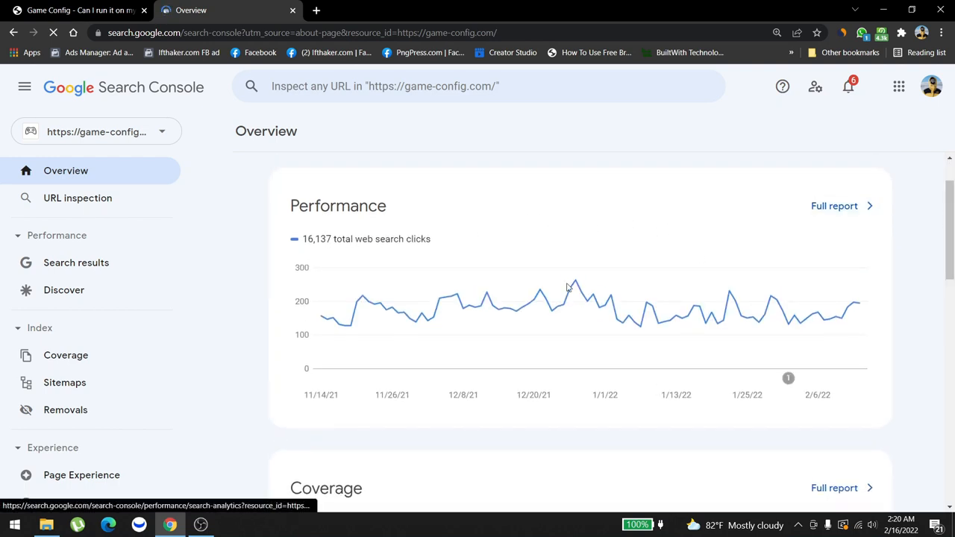
# Scroll Search Console's overview toward the site's Search results performance report.
pyautogui.scroll(-3)
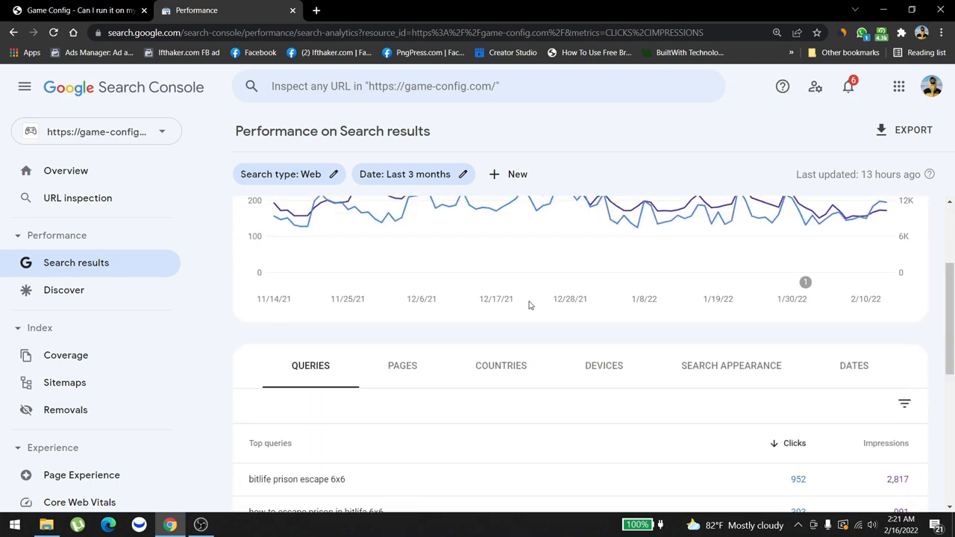
# Browse the Queries table, paging forward once and then back two pages.
pyautogui.scroll(-3)
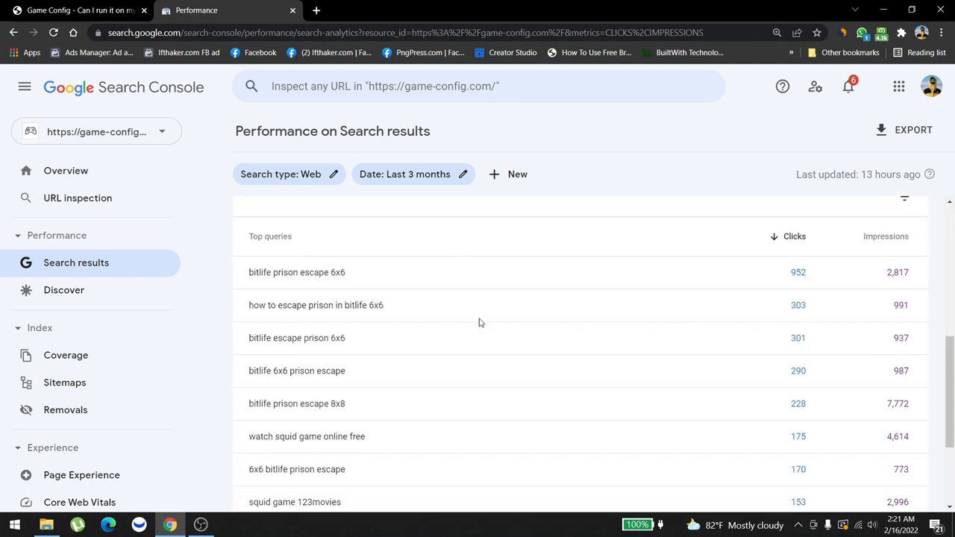
pyautogui.moveTo(343, 272)
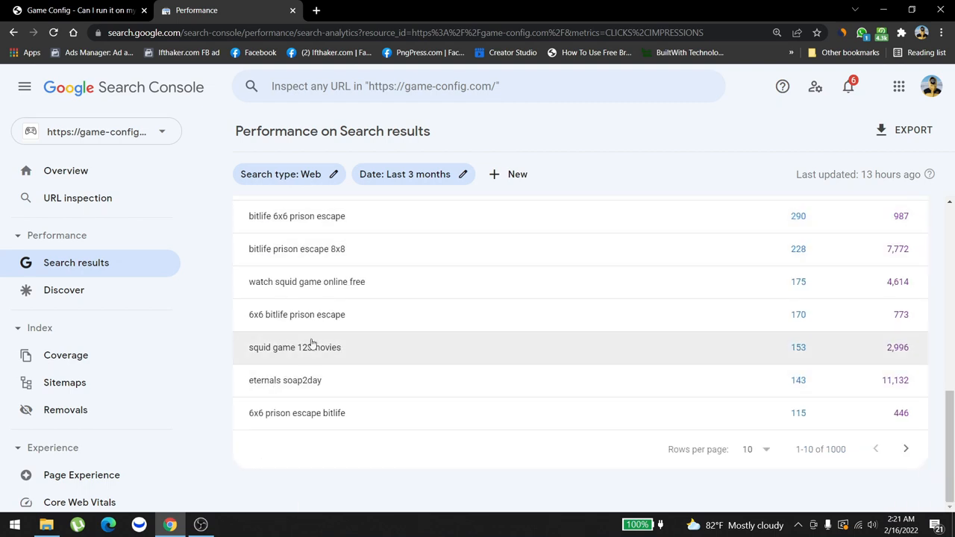
pyautogui.click(905, 449)
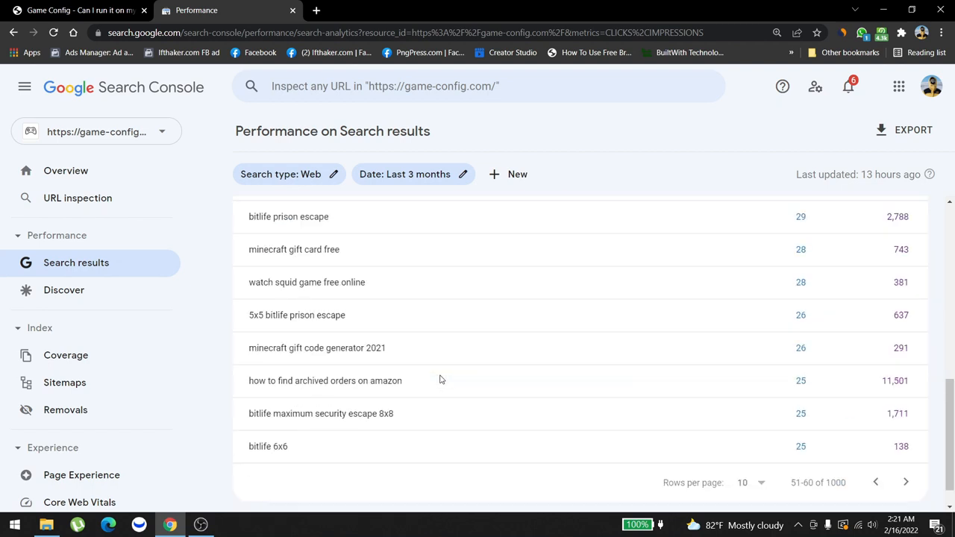
pyautogui.scroll(-3)
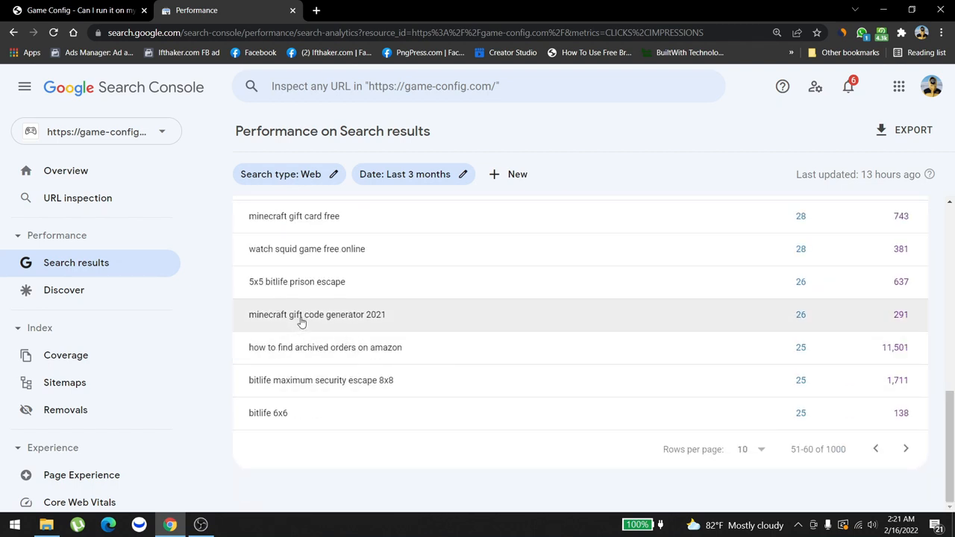
pyautogui.moveTo(280, 335)
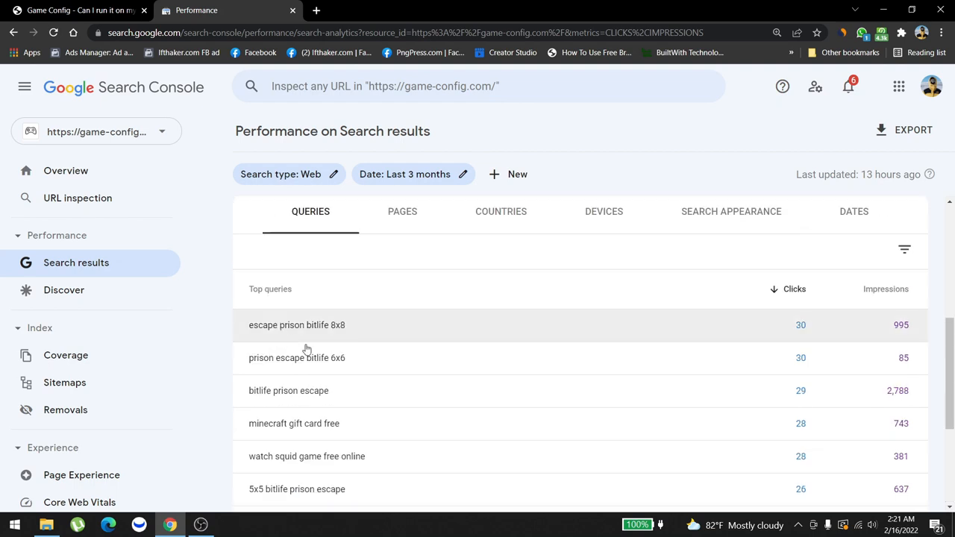
pyautogui.click(906, 449)
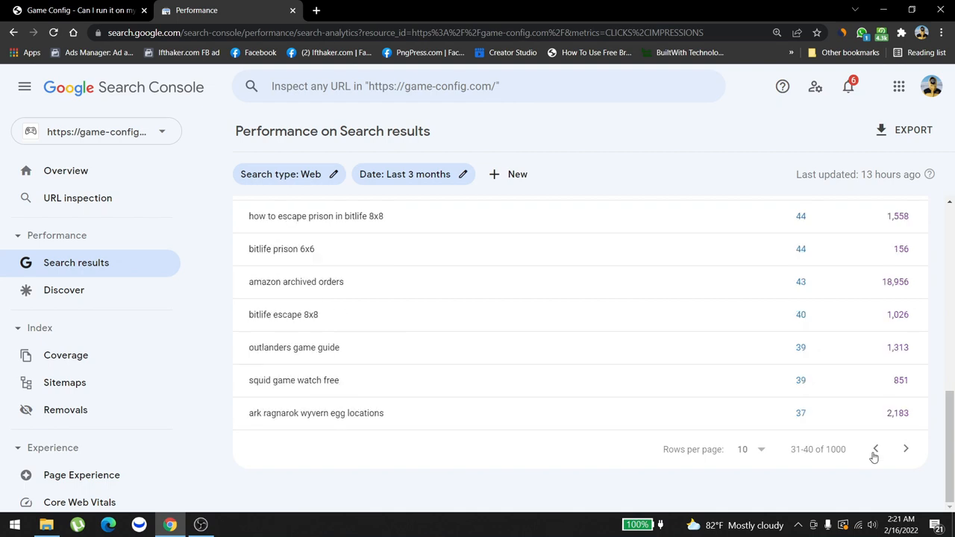
pyautogui.click(876, 449)
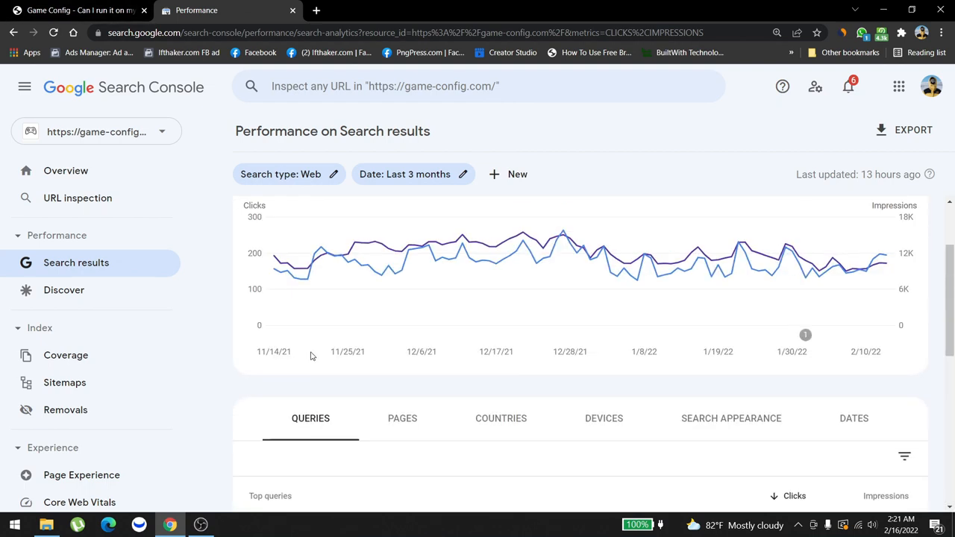
pyautogui.scroll(-3)
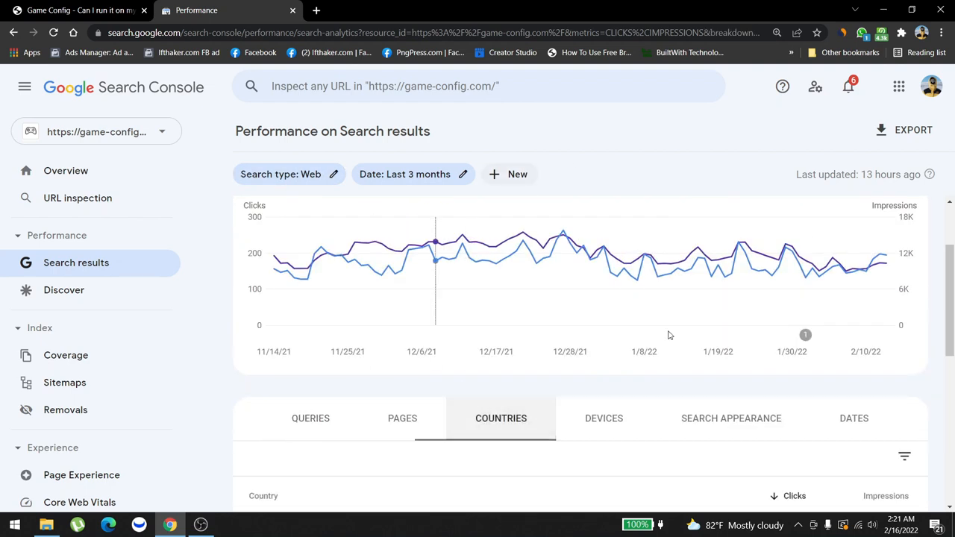
# Sort the Countries traffic table by impressions instead of clicks.
pyautogui.scroll(-3)
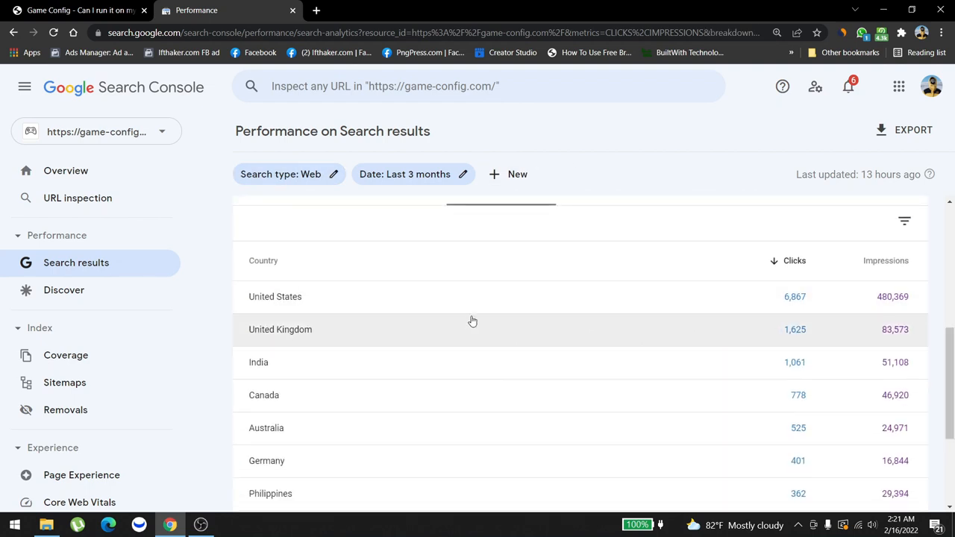
pyautogui.moveTo(317, 307)
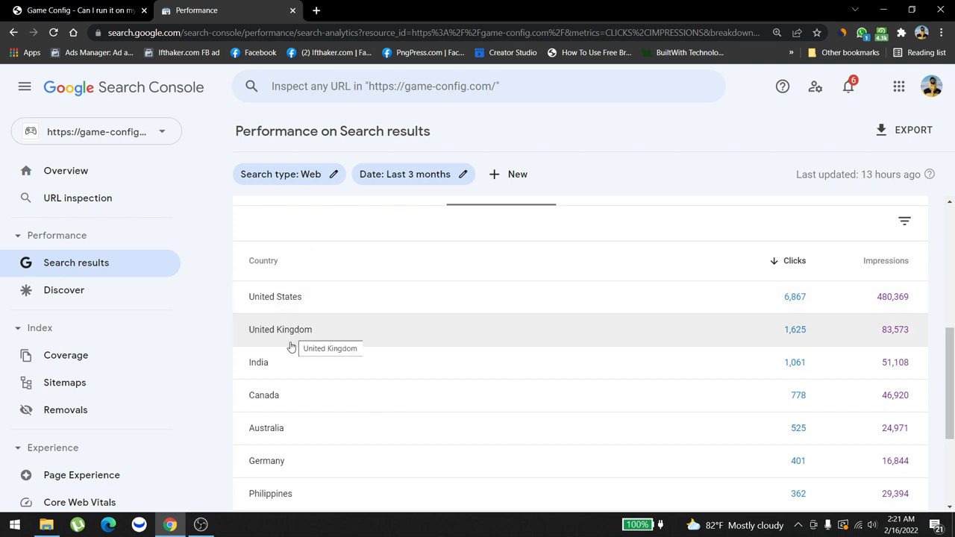
pyautogui.click(885, 260)
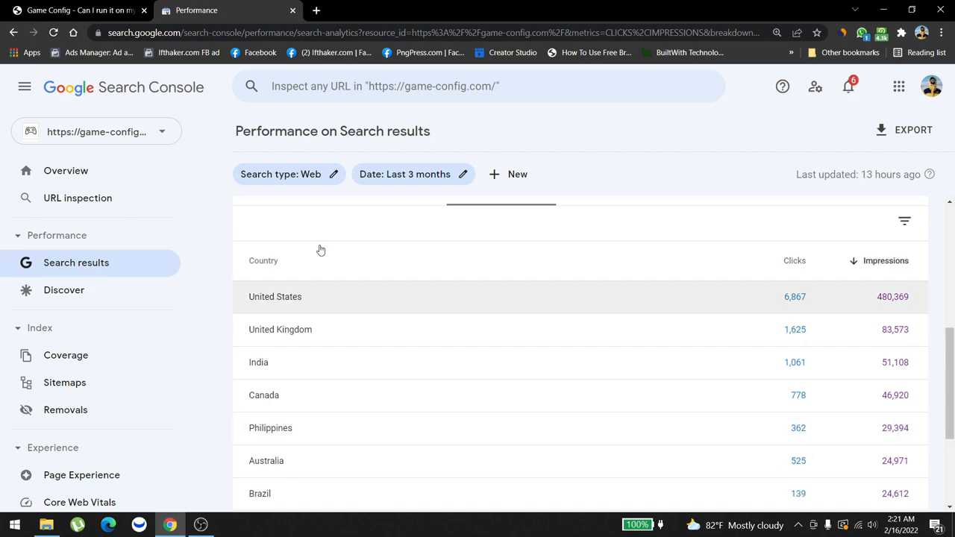
pyautogui.click(75, 11)
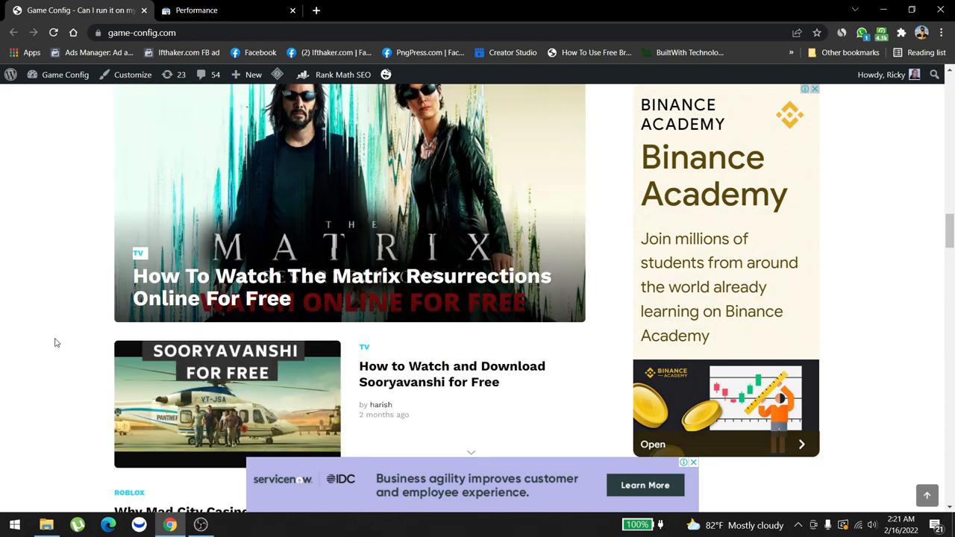
# Open the Trending Now '10 Best Gaming Mouse Under $50' guide in a new tab.
pyautogui.scroll(-3)
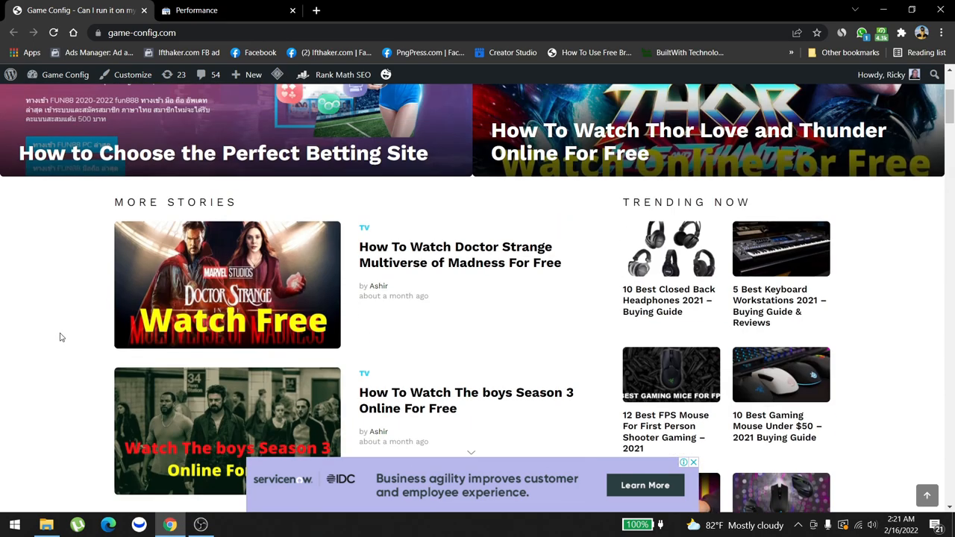
pyautogui.scroll(-3)
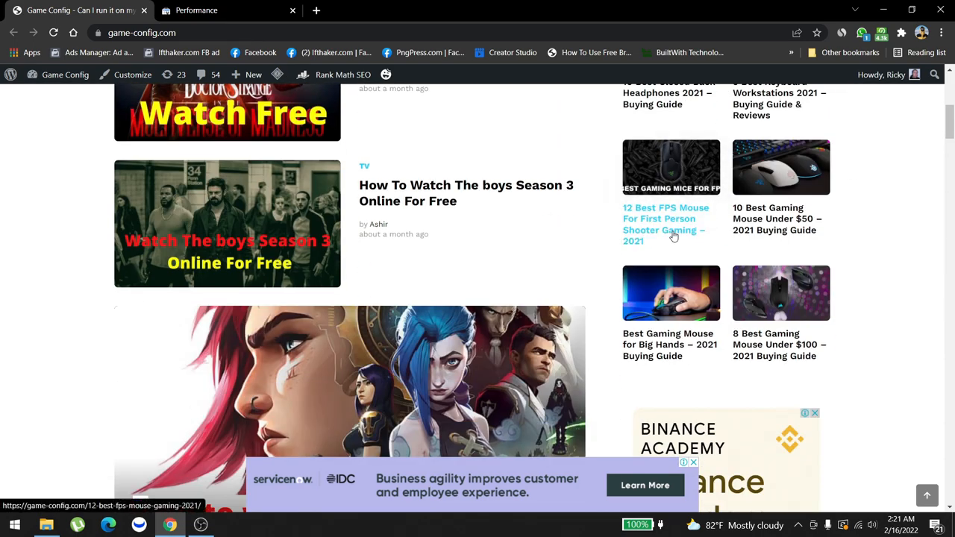
pyautogui.rightClick(768, 218)
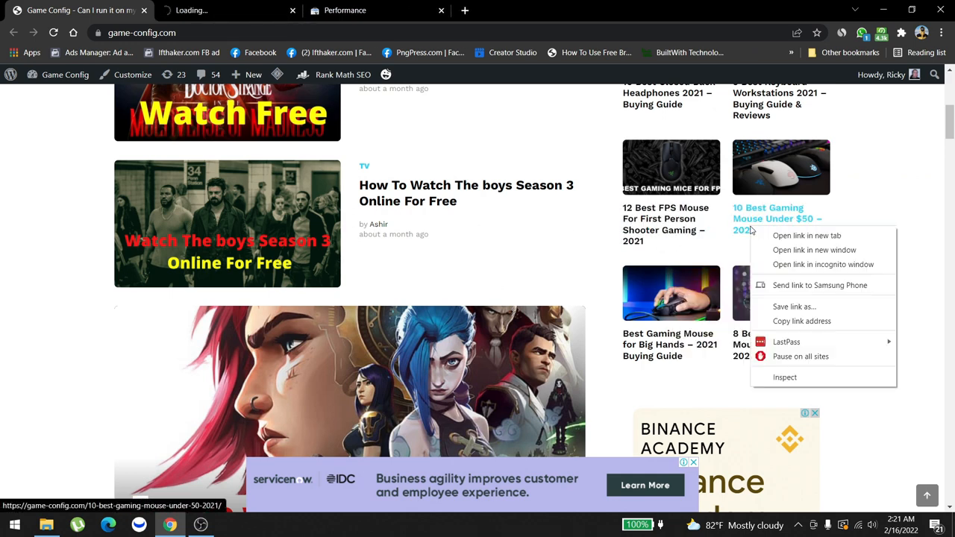
pyautogui.click(806, 235)
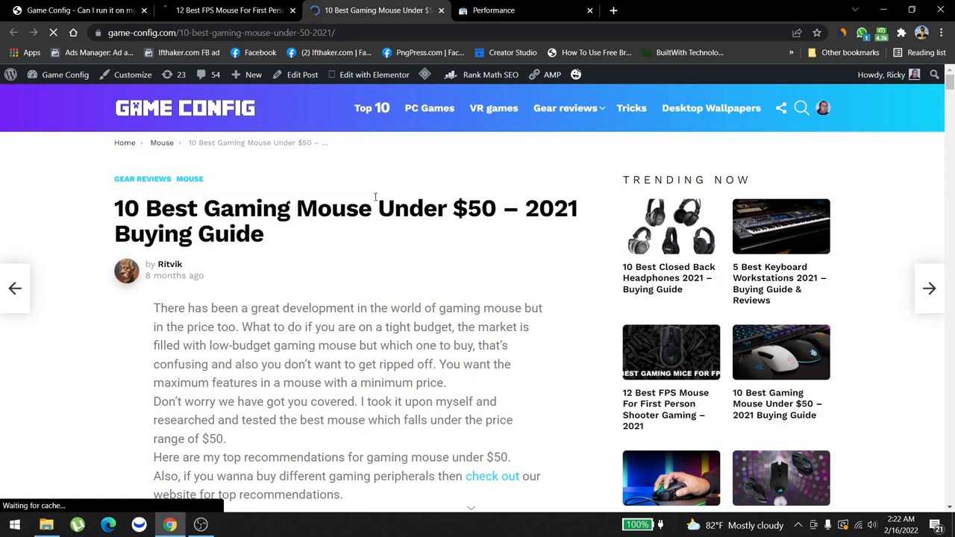
# Scroll the under-$50 guide to Amazon picks like the $30 SteelSeries Rival 3.
pyautogui.scroll(-3)
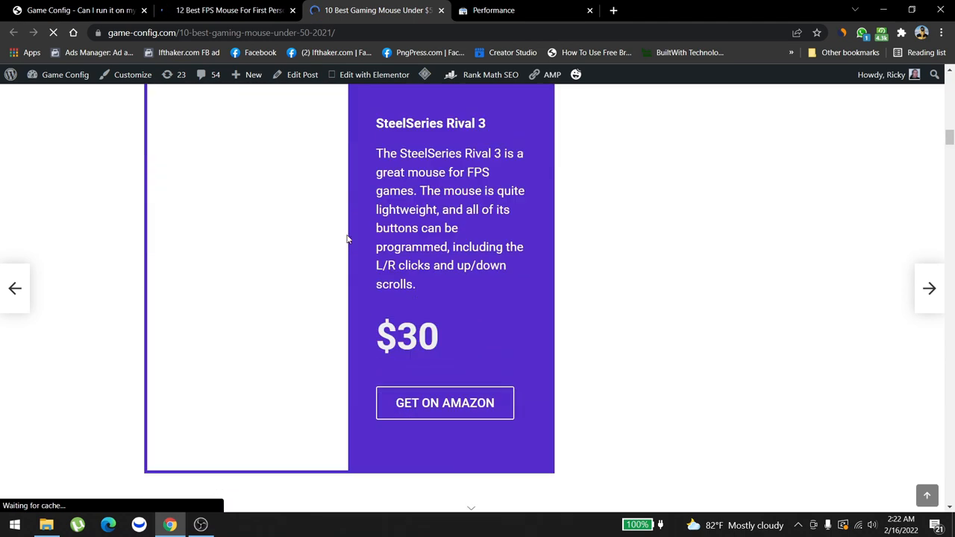
pyautogui.click(227, 10)
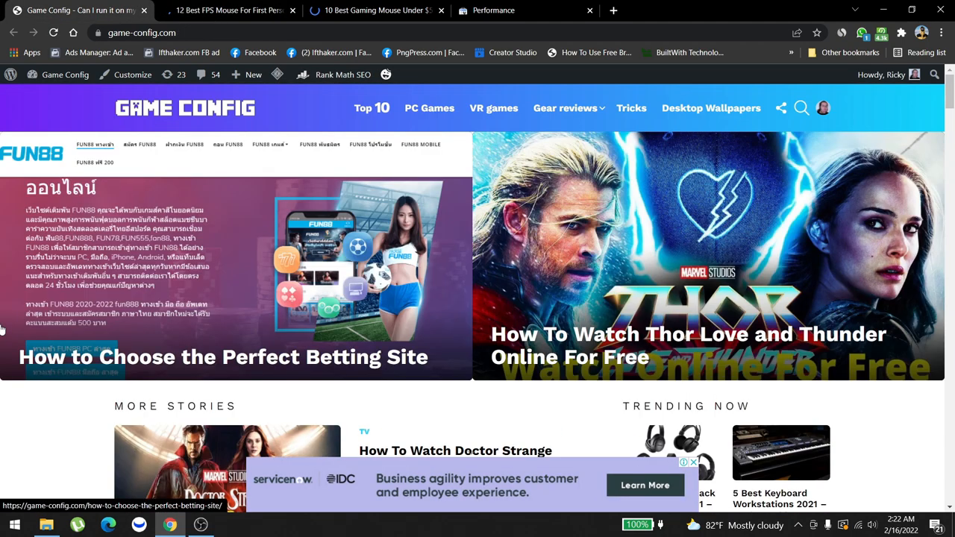
pyautogui.moveTo(229, 255)
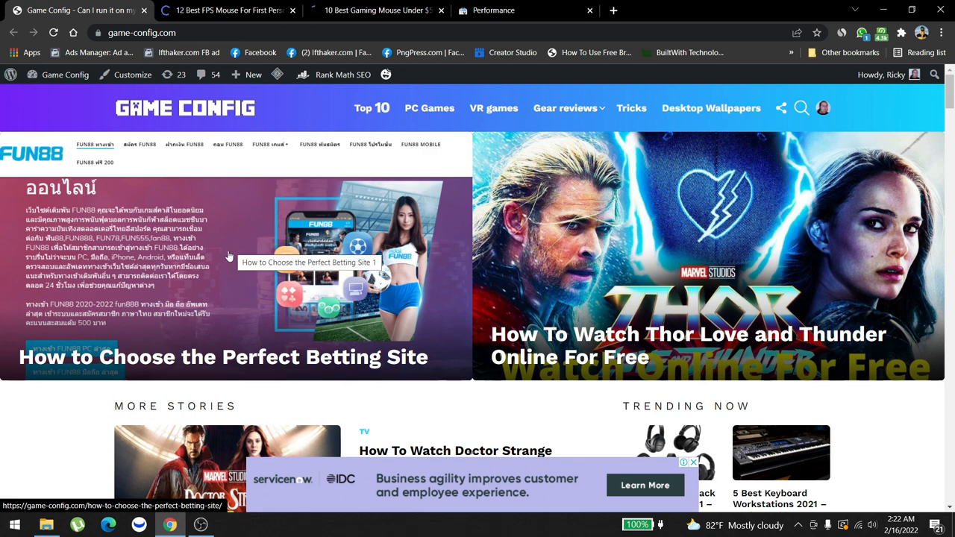
pyautogui.moveTo(316, 376)
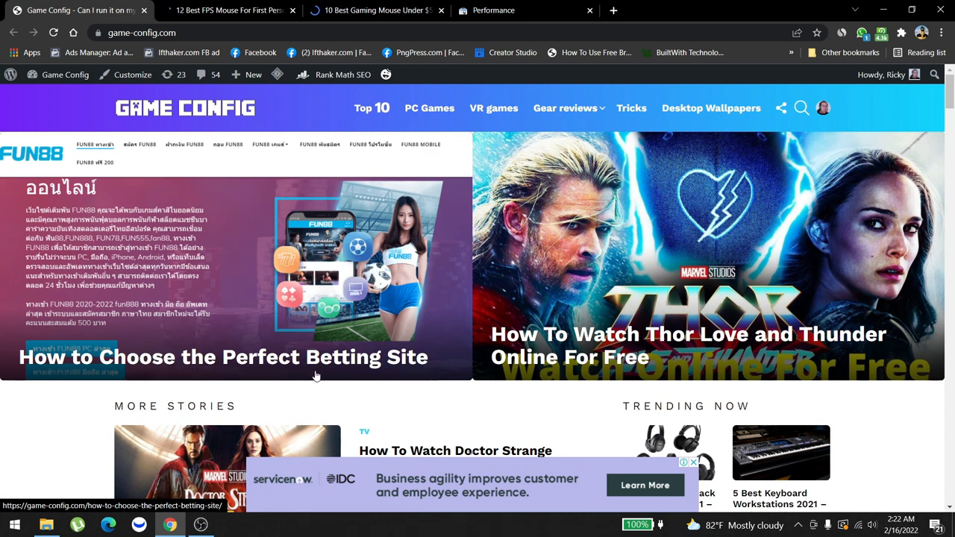
# Scroll the homepage past the Arcane story to the inside list collection ad warning.
pyautogui.scroll(-3)
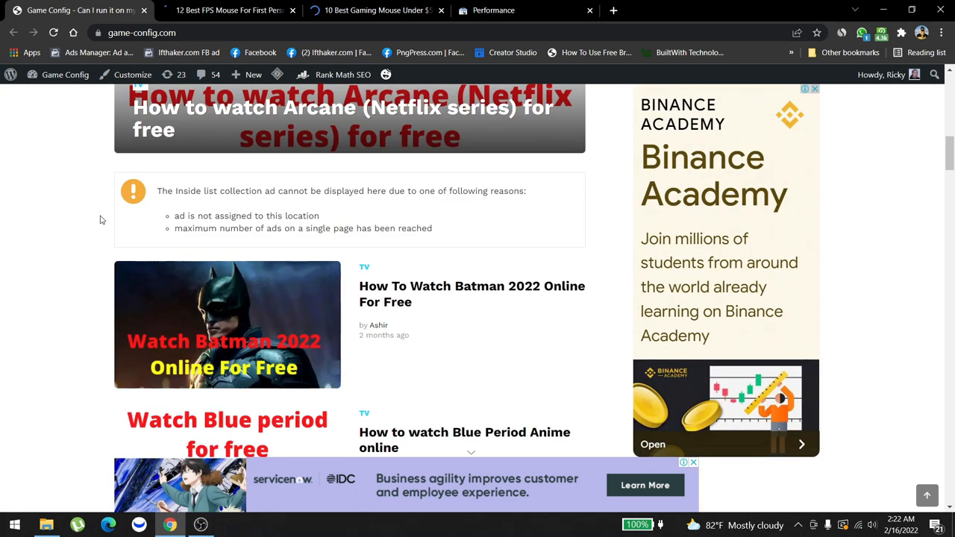
pyautogui.moveTo(87, 279)
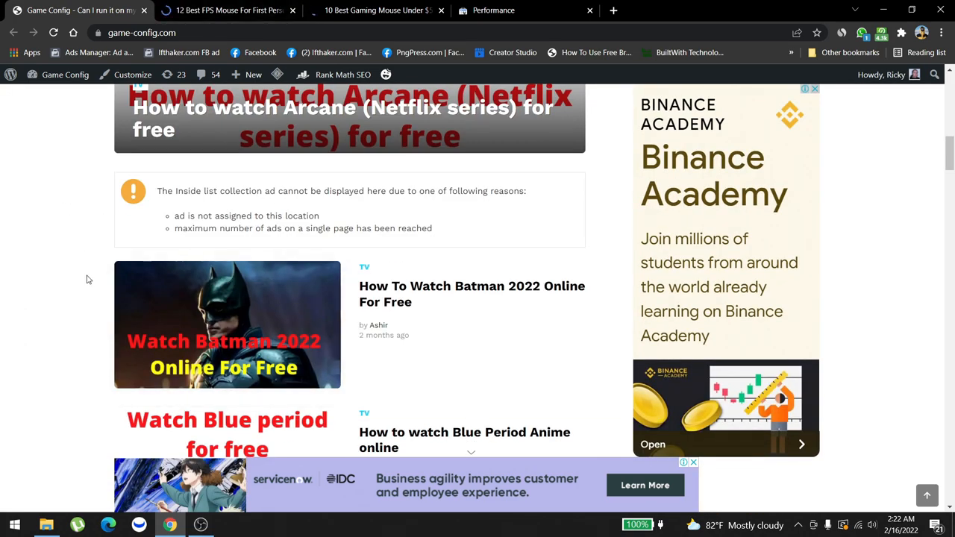
# Scroll the 12 Best FPS Mouse guide through the Corsair M65 RGB Elite card and pros/cons.
pyautogui.click(228, 10)
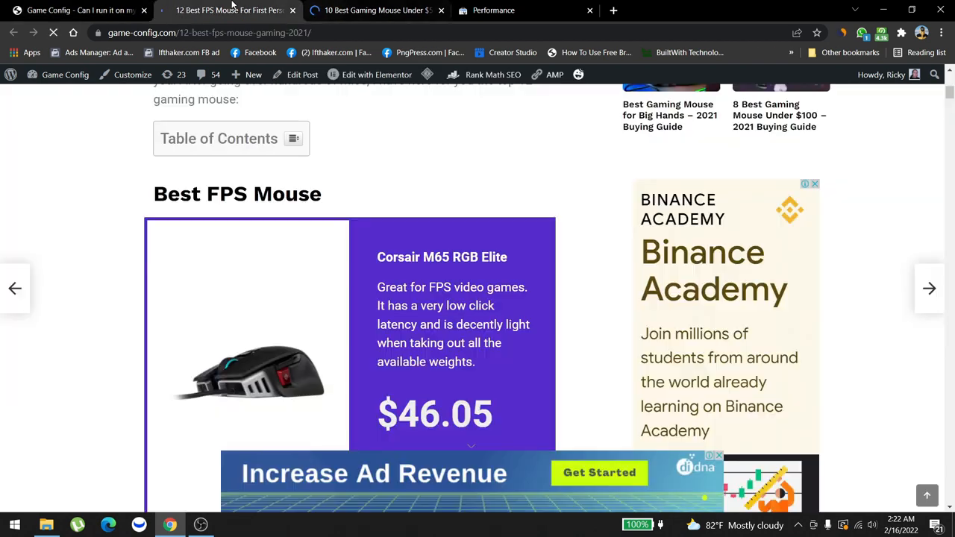
pyautogui.scroll(-3)
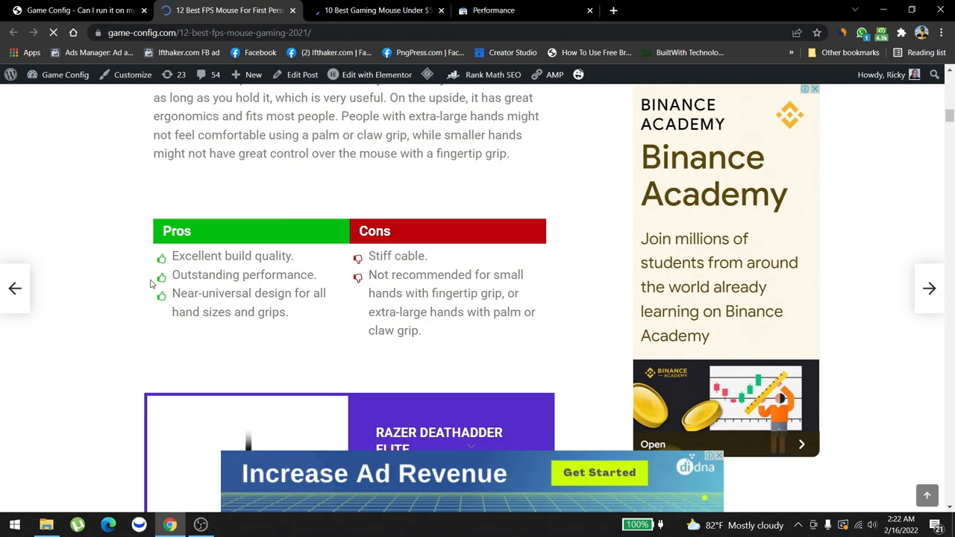
pyautogui.scroll(-3)
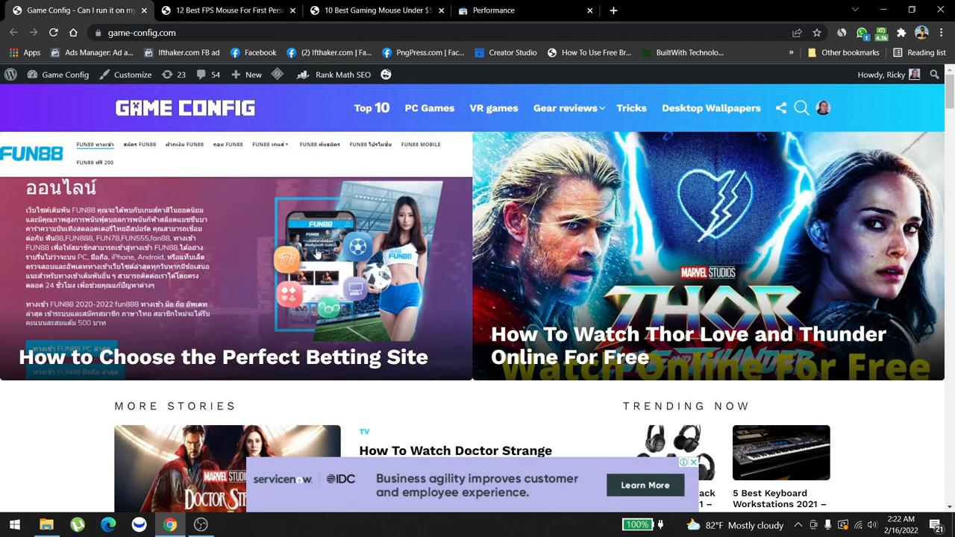
pyautogui.scroll(-3)
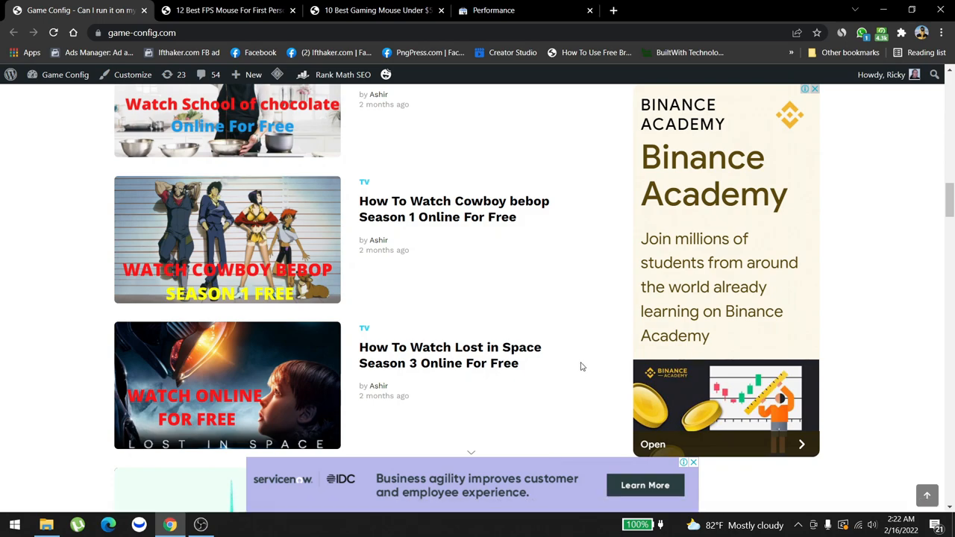
pyautogui.moveTo(287, 350)
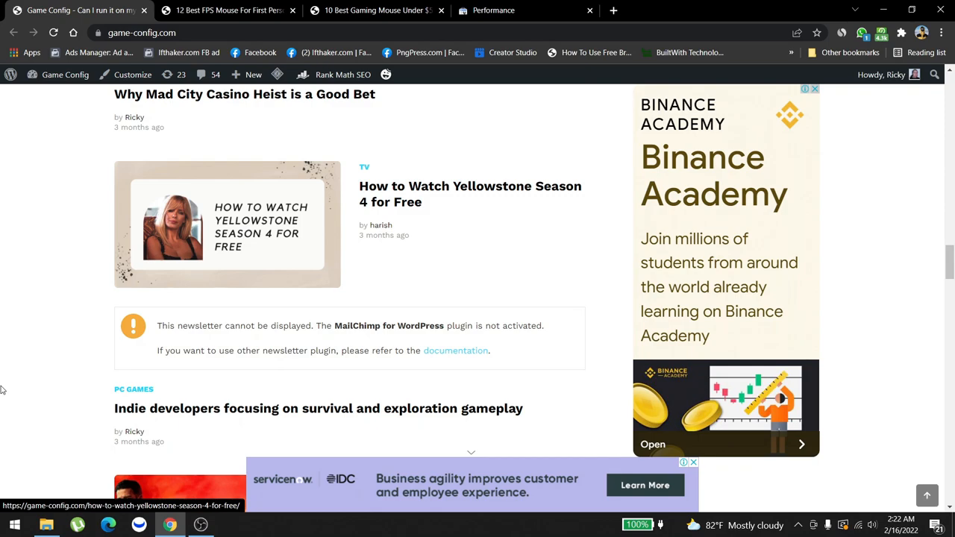
pyautogui.scroll(3)
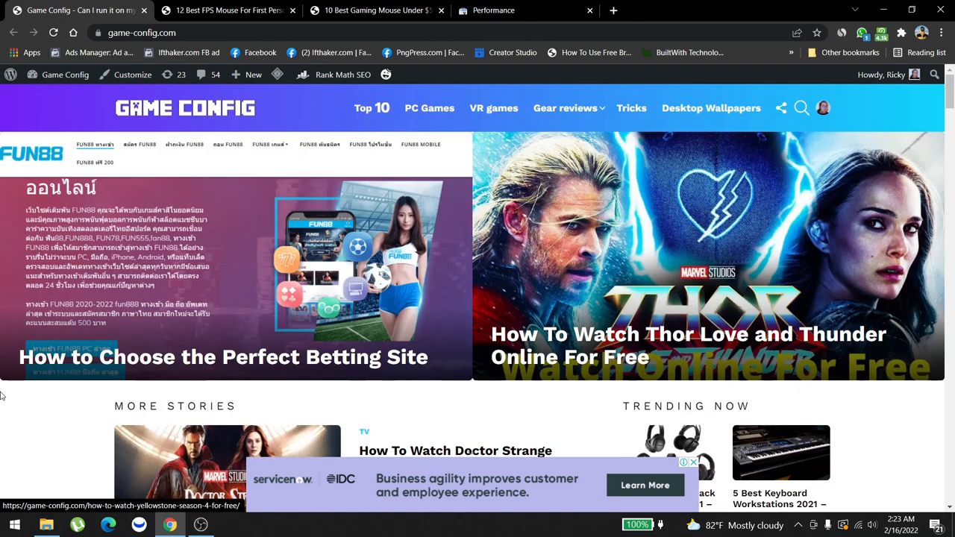
pyautogui.moveTo(45, 434)
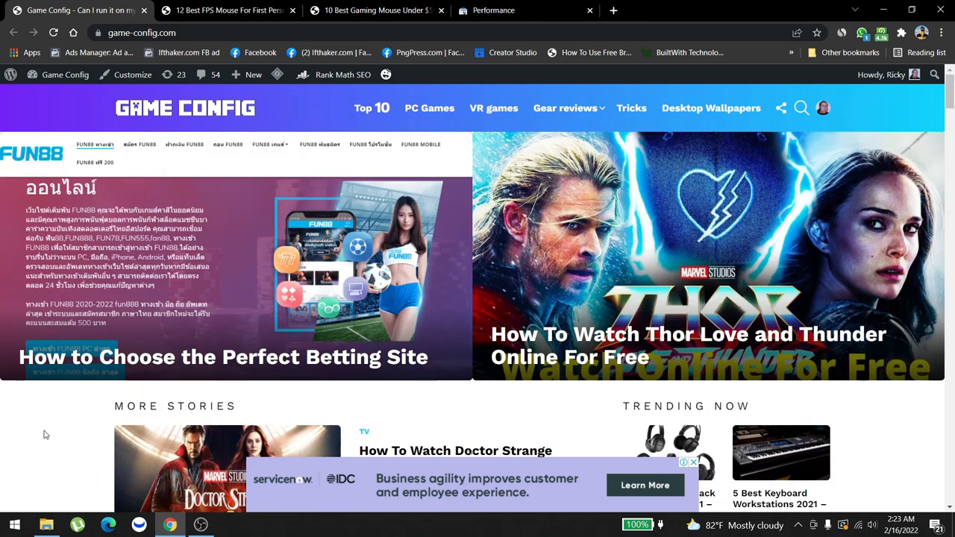
pyautogui.moveTo(2, 478)
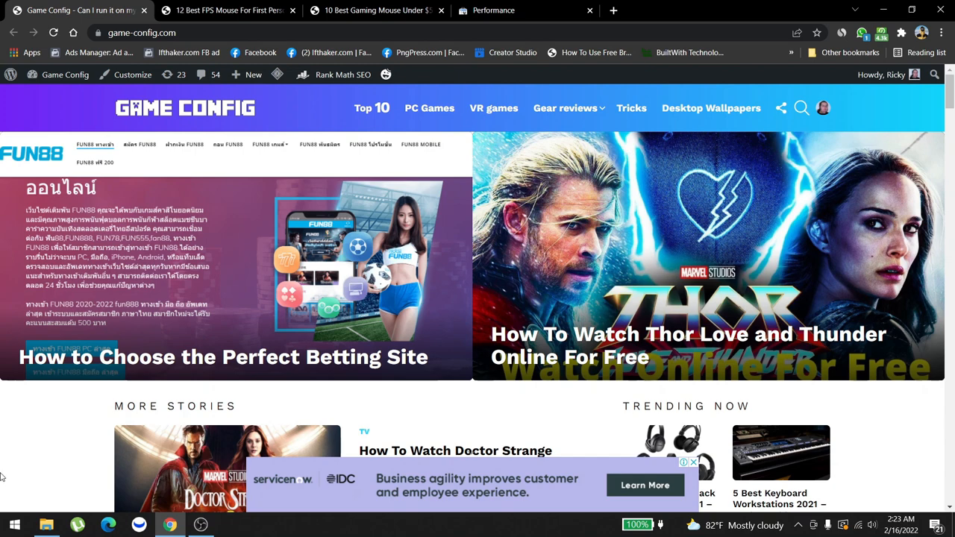
pyautogui.scroll(-3)
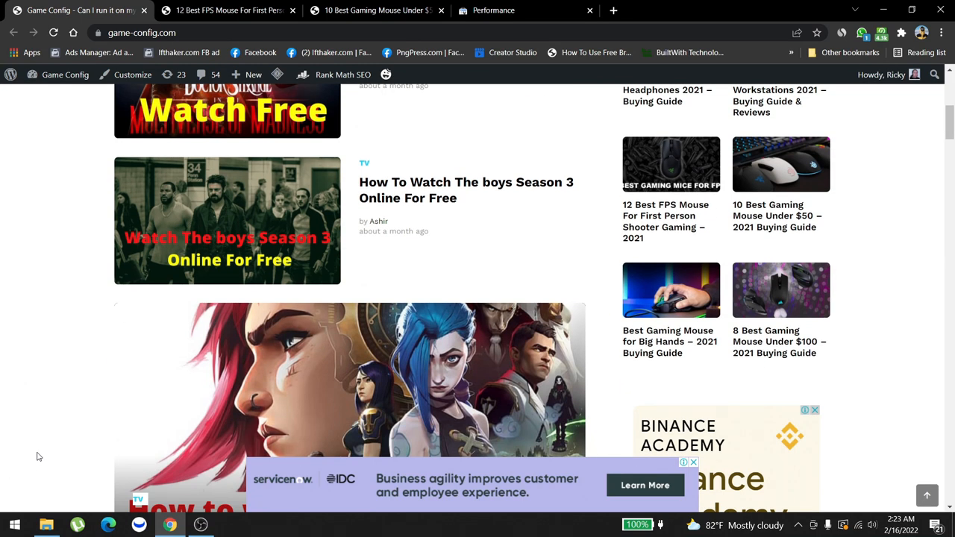
pyautogui.moveTo(42, 418)
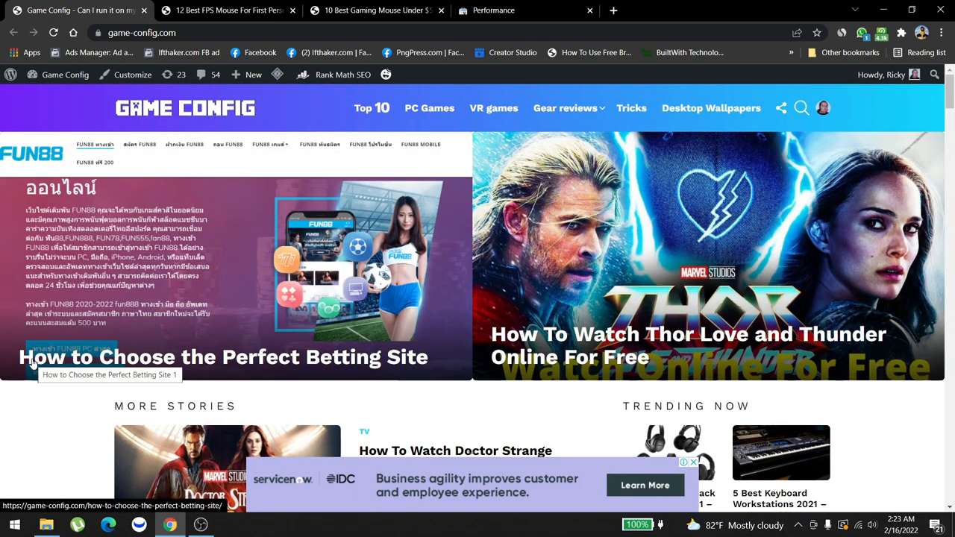
# Scroll the homepage down to the School of Chocolate and Cowboy Bebop watch guides.
pyautogui.scroll(-3)
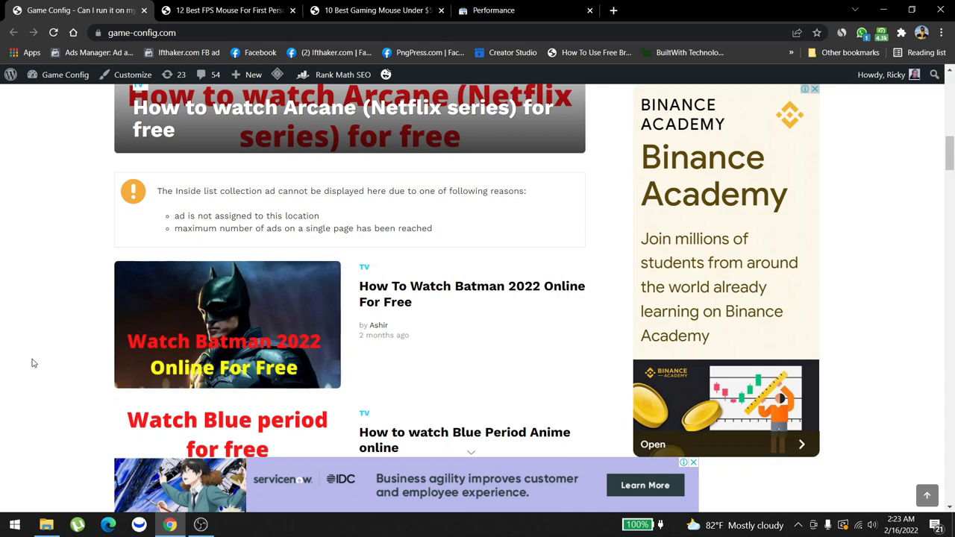
pyautogui.scroll(3)
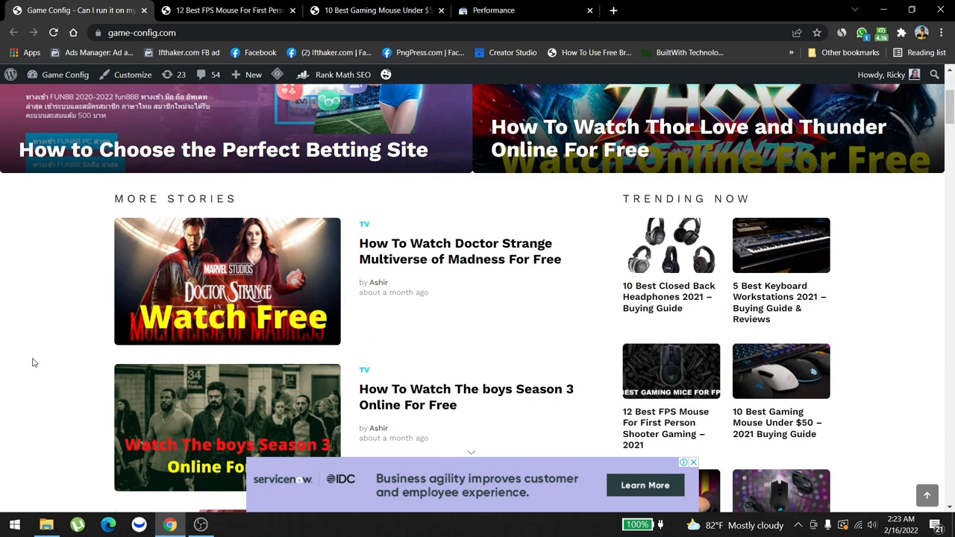
pyautogui.moveTo(87, 333)
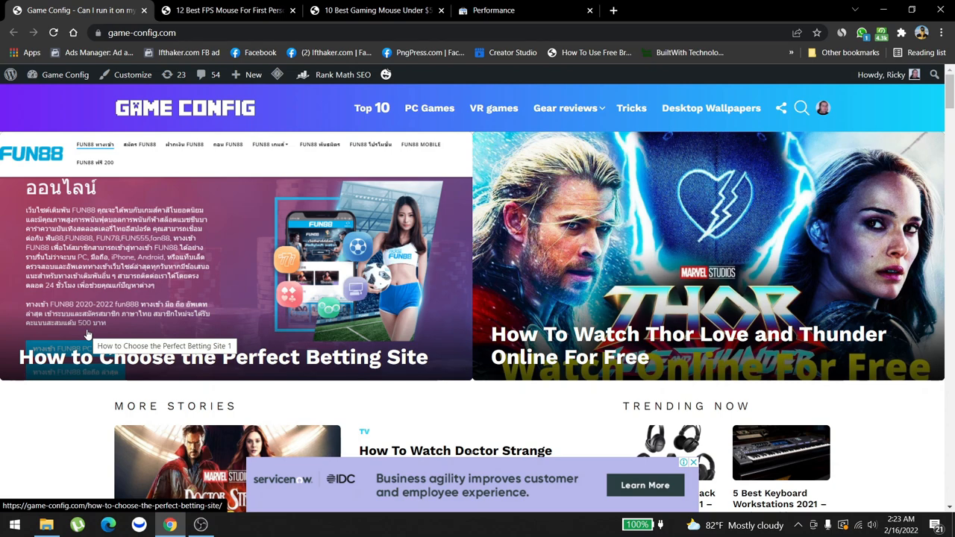
pyautogui.scroll(-3)
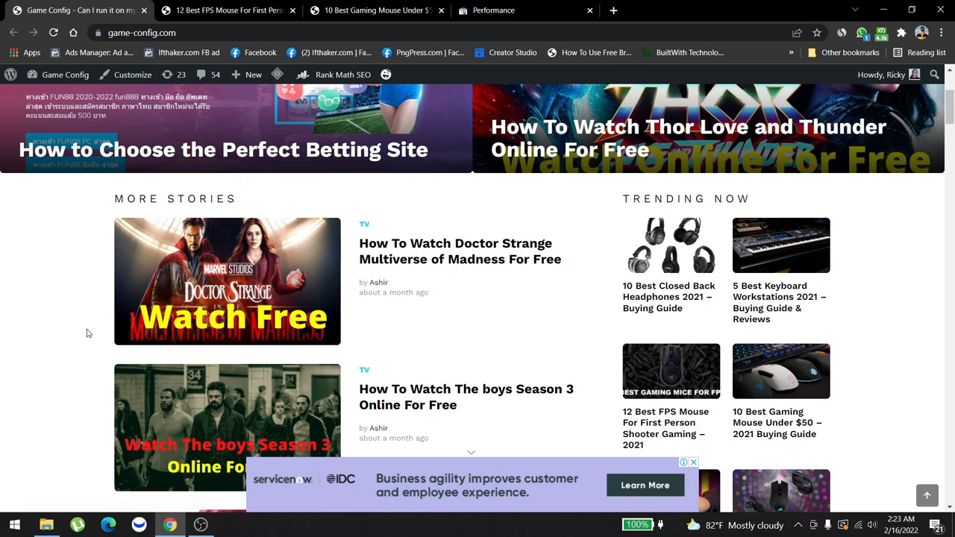
pyautogui.scroll(-3)
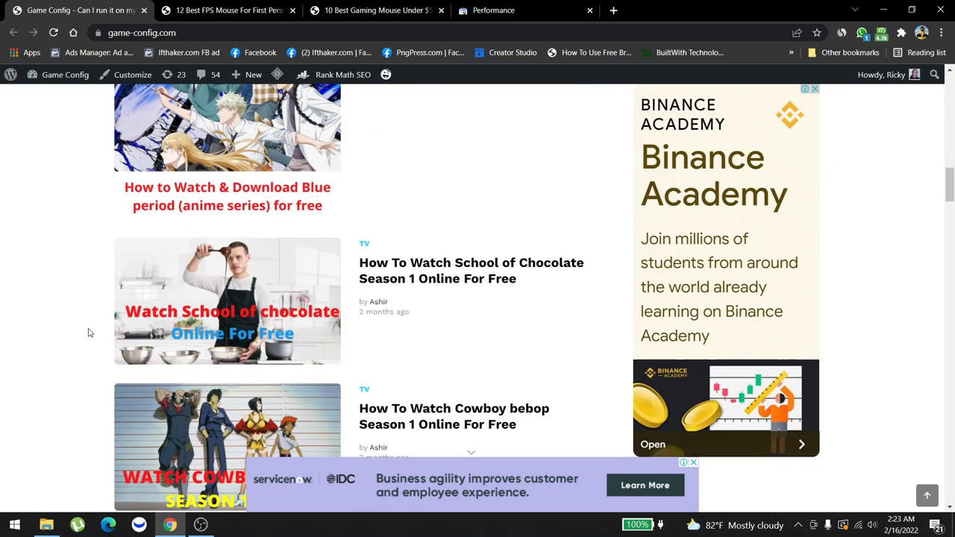